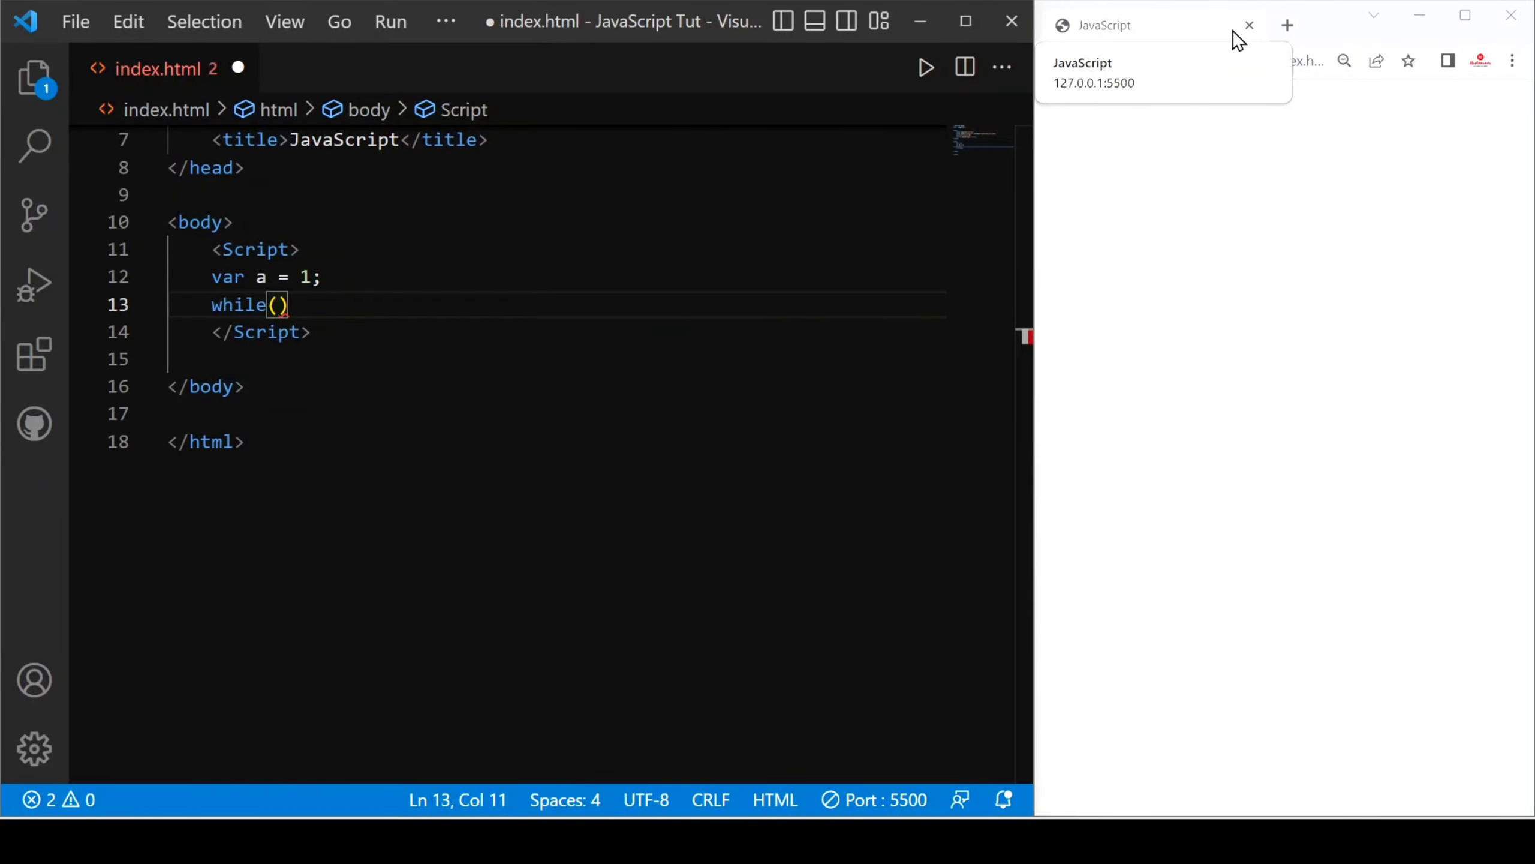
text(a<=10)
text(document.write("Hello friends");)
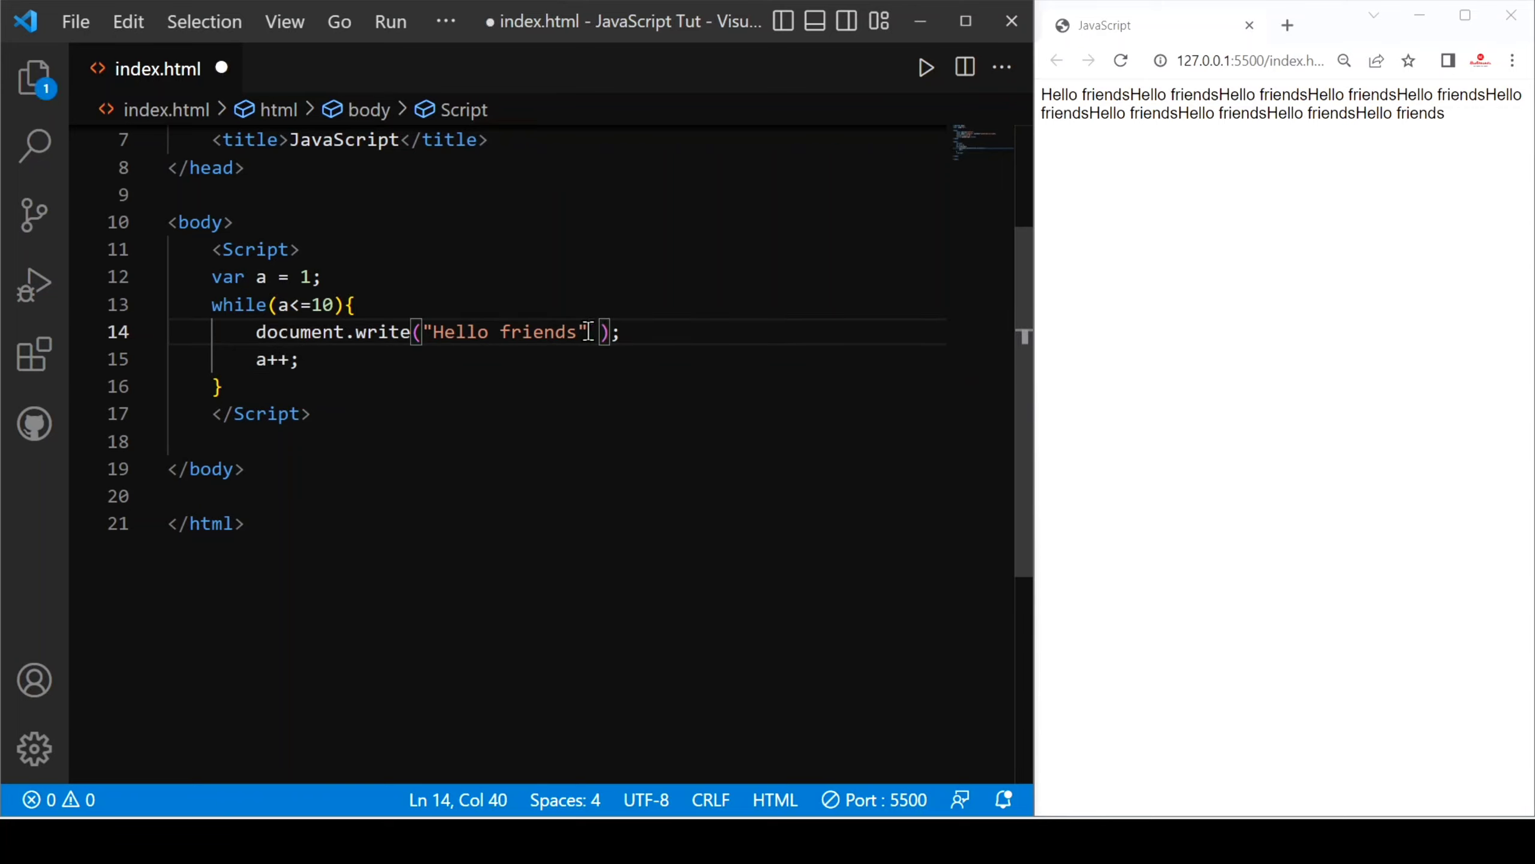
text(a)
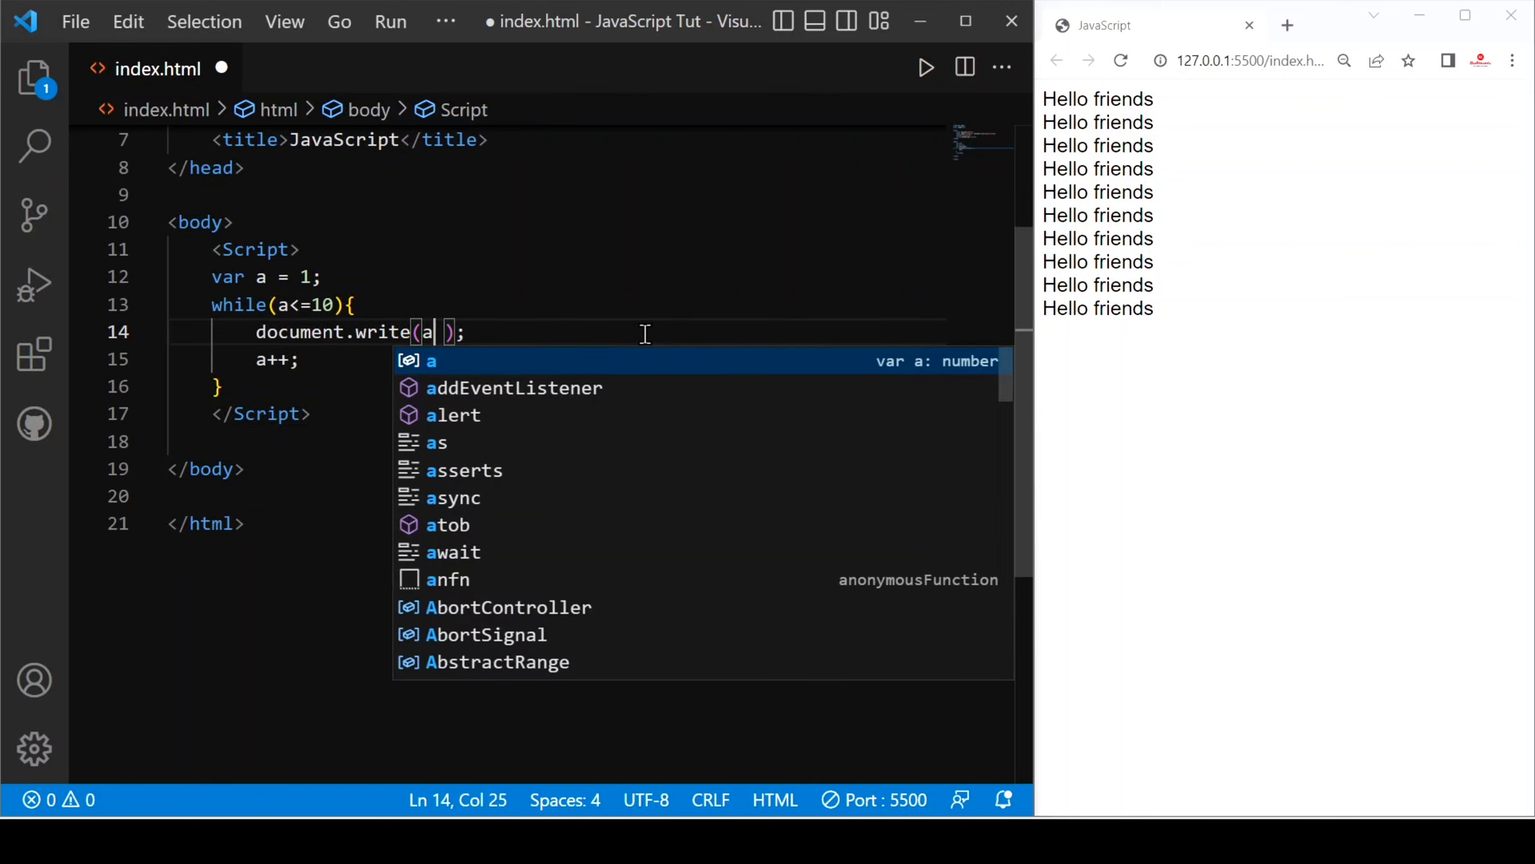